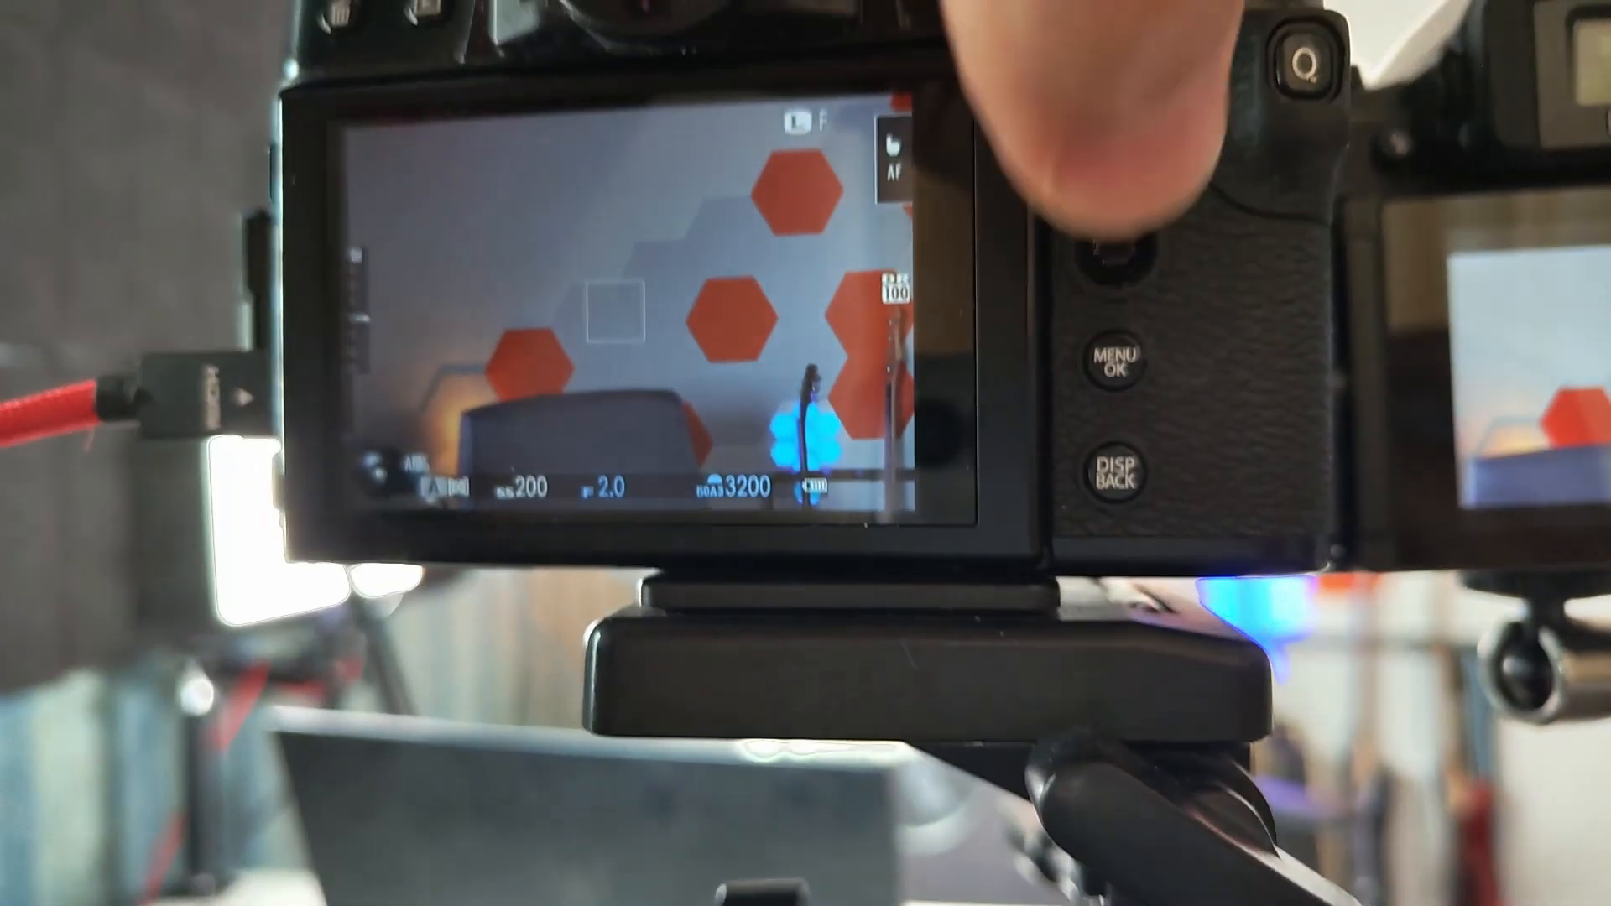
Bring up the Image Quality Setting page with Film Simulation (Standard) highlighted.
{"action": "left_click", "coordinate": [1124, 361]}
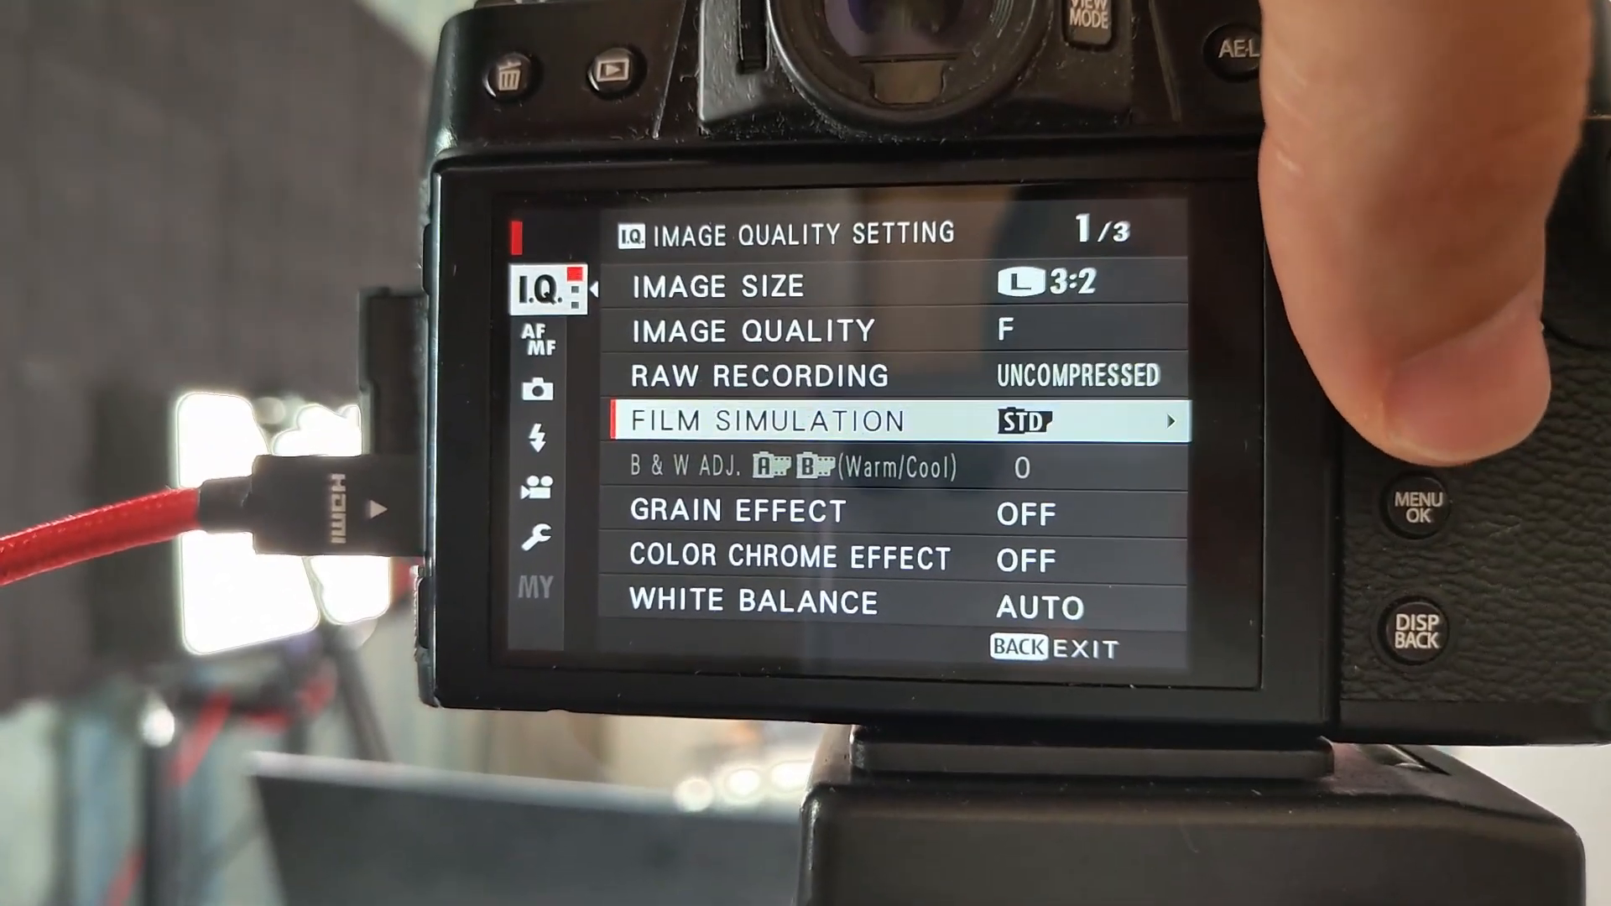